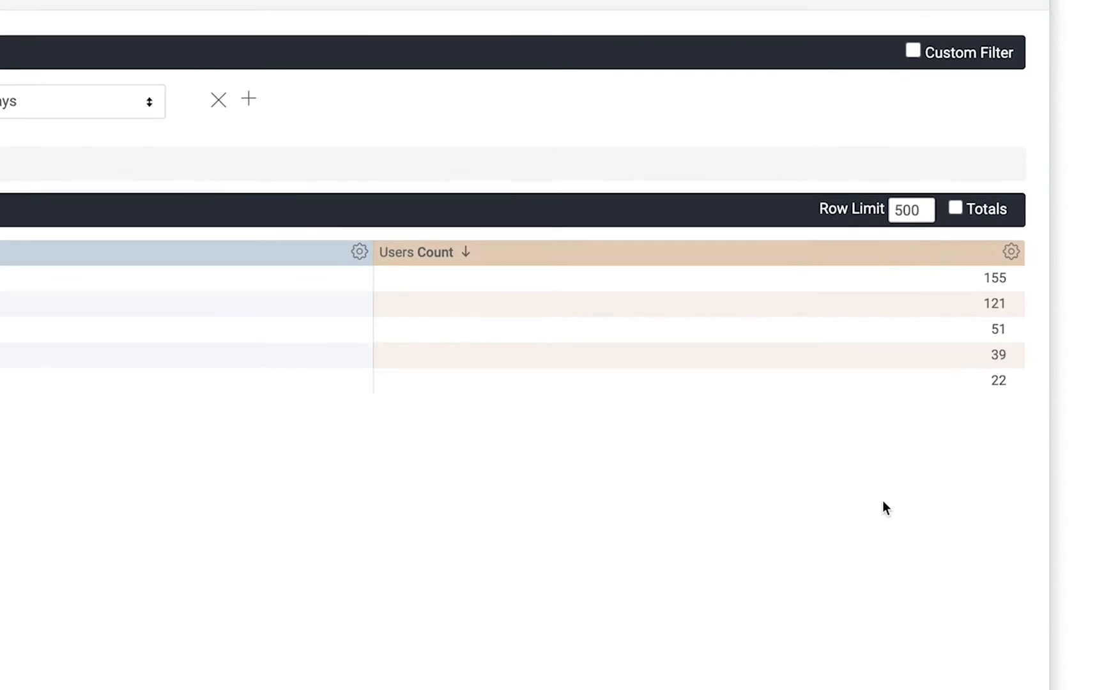
# Step: Open the drill-down listing individual users behind one traffic source's Users Count
pyautogui.click(994, 303)
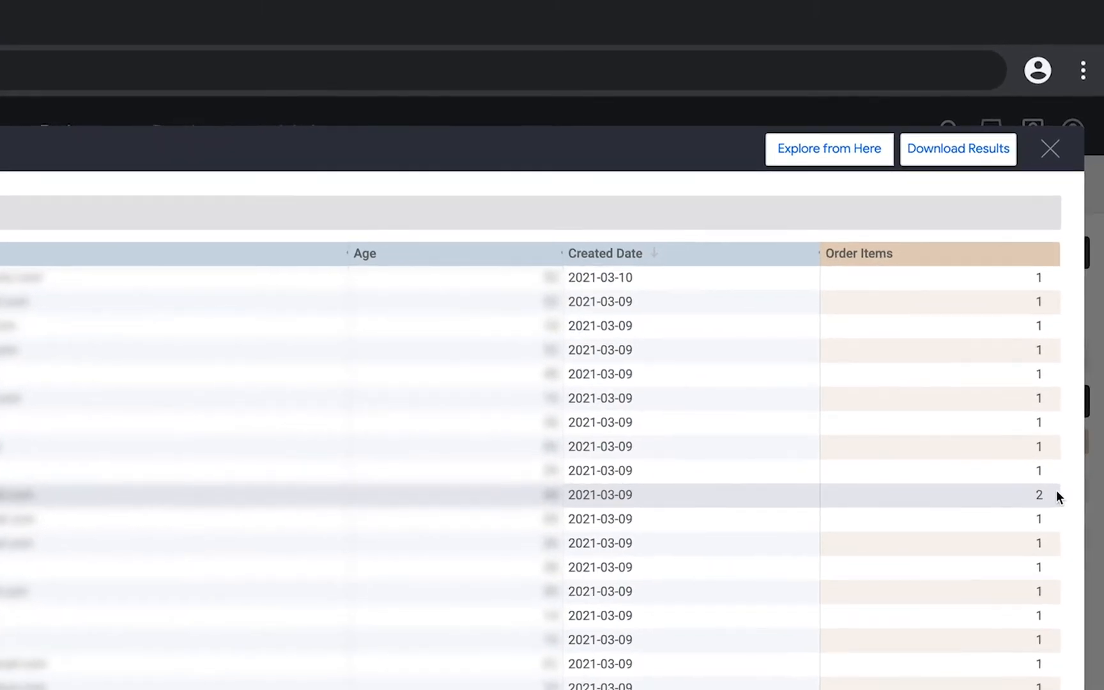
pyautogui.moveTo(828, 149)
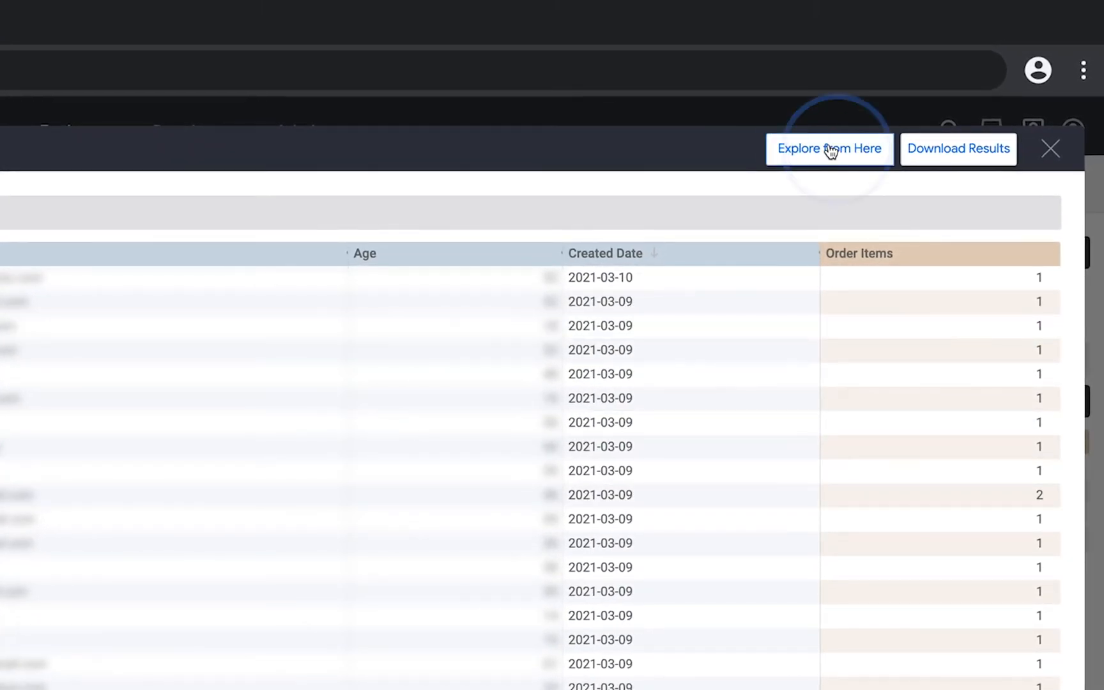
# Step: Explore the Search-traffic users from the drill, add the Users Country dimension, and run
pyautogui.click(830, 149)
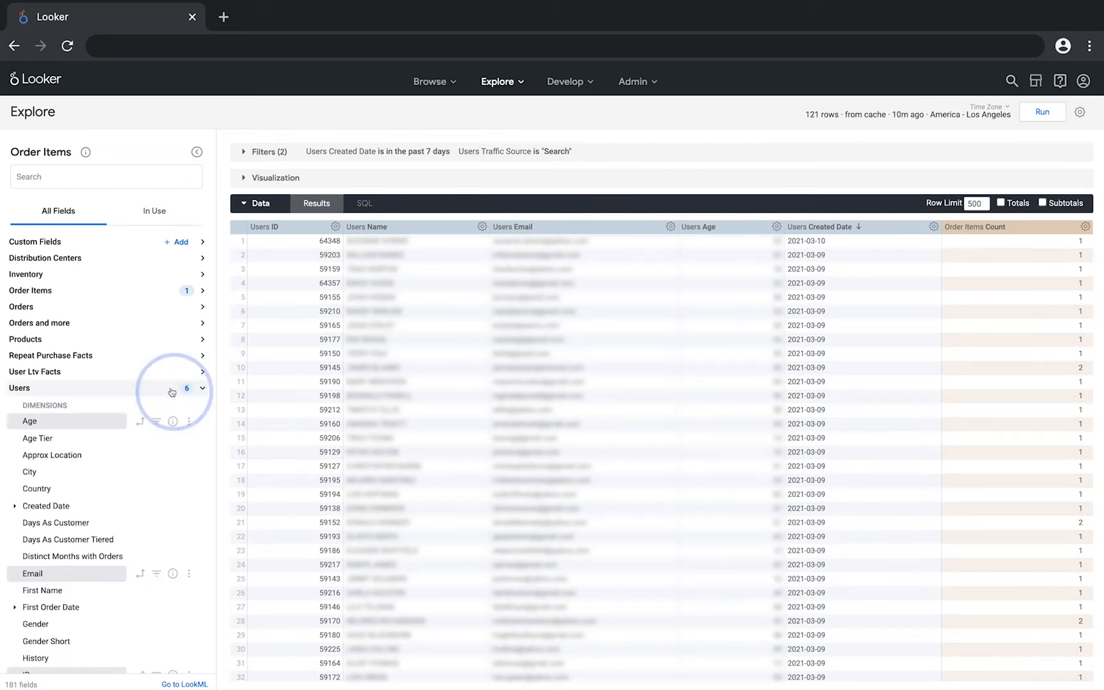
pyautogui.click(37, 489)
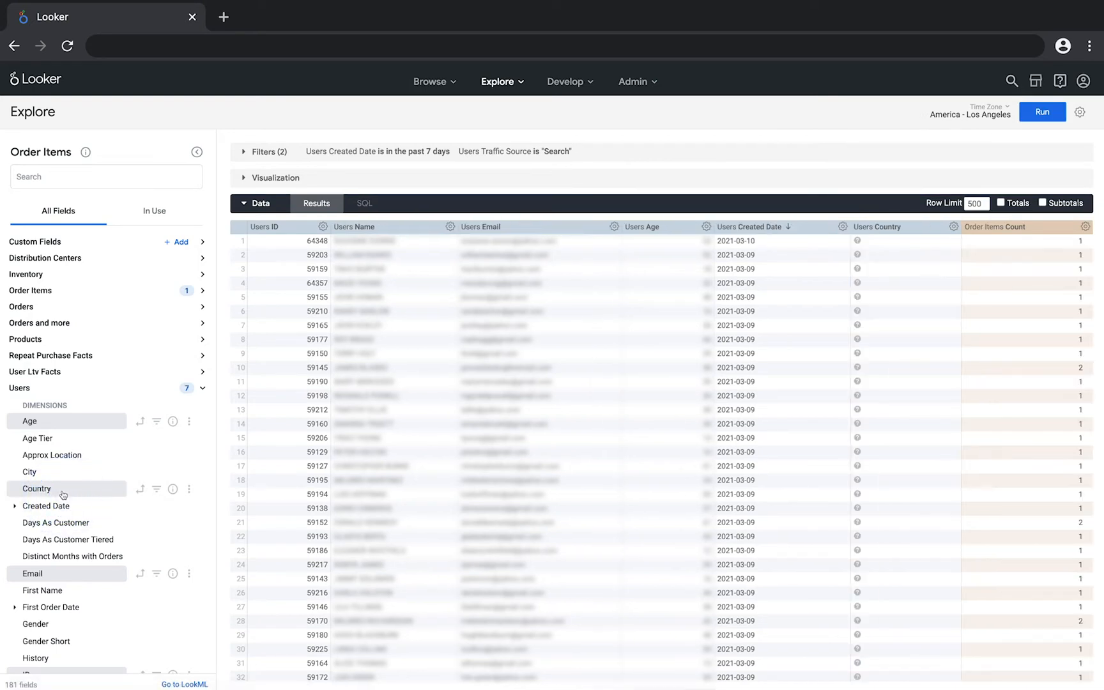
pyautogui.click(1042, 111)
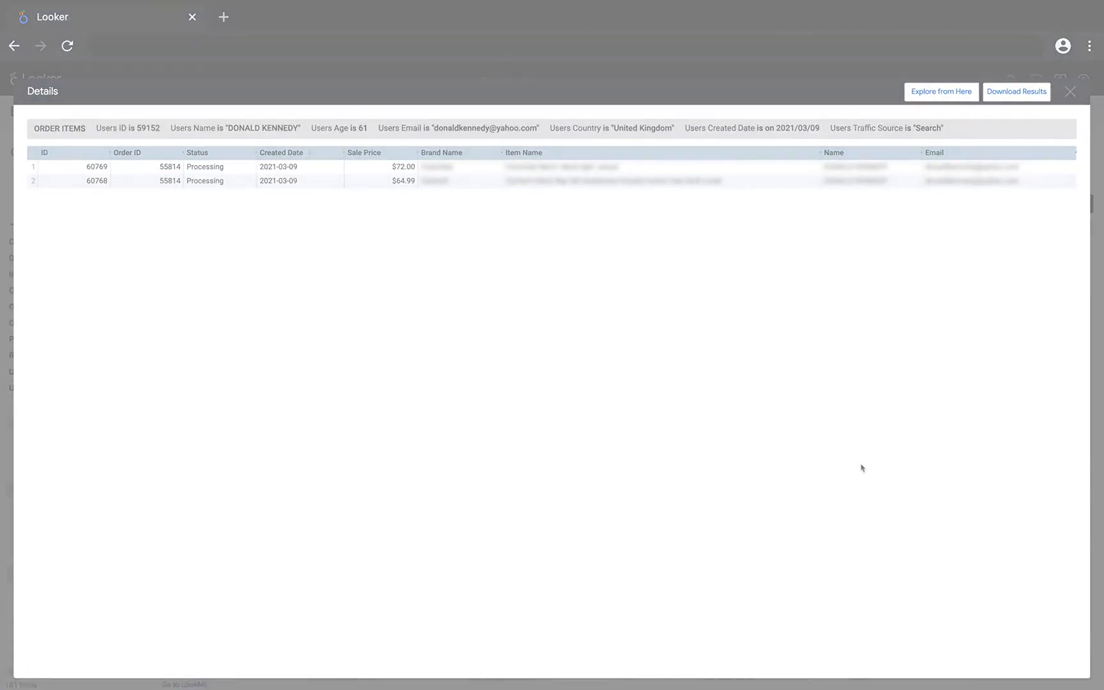
# Step: Go back to the past-7-days users by traffic source pie chart explore
pyautogui.click(1070, 92)
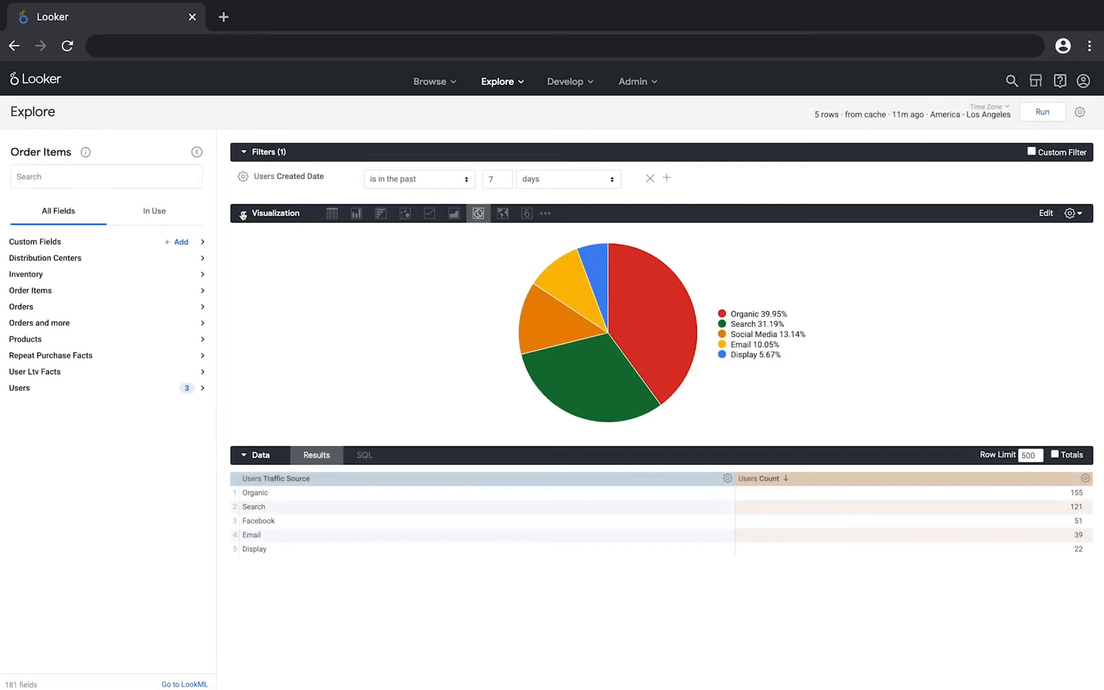
pyautogui.moveTo(544, 329)
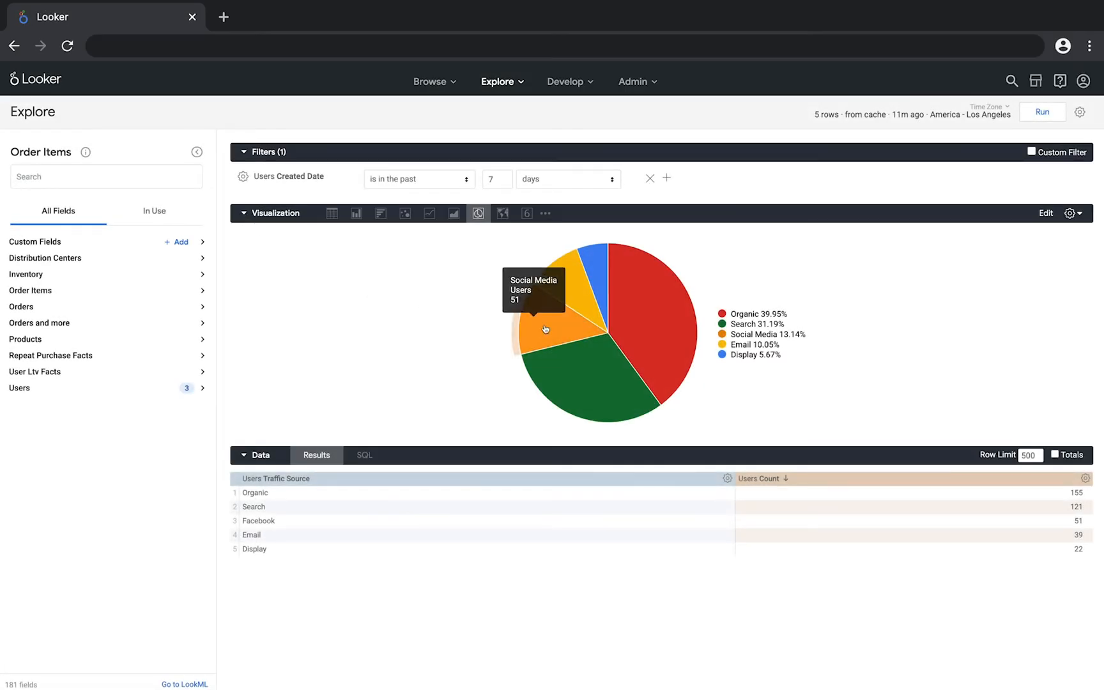